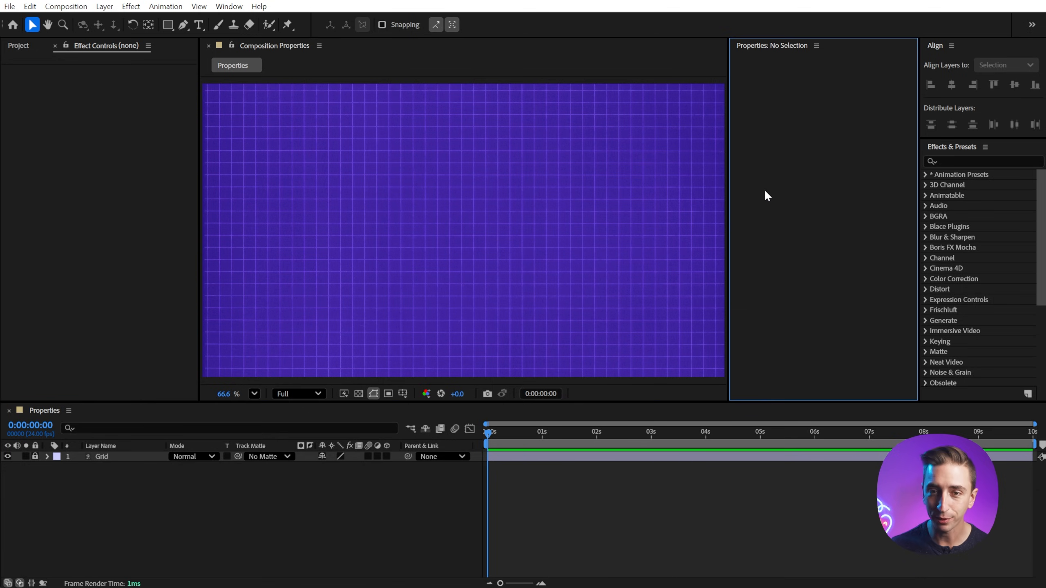
pyautogui.moveTo(856, 152)
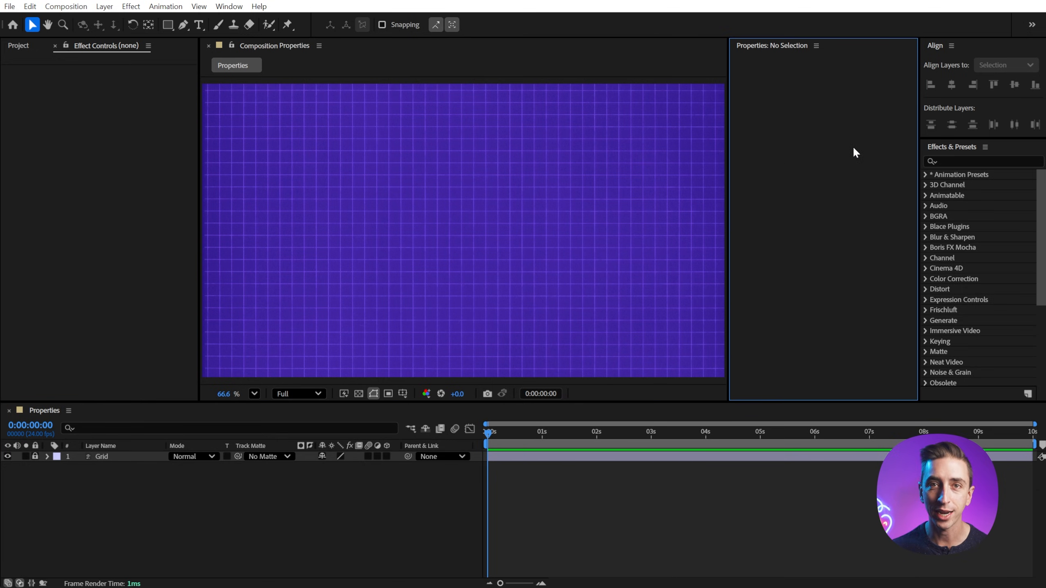
pyautogui.moveTo(817, 198)
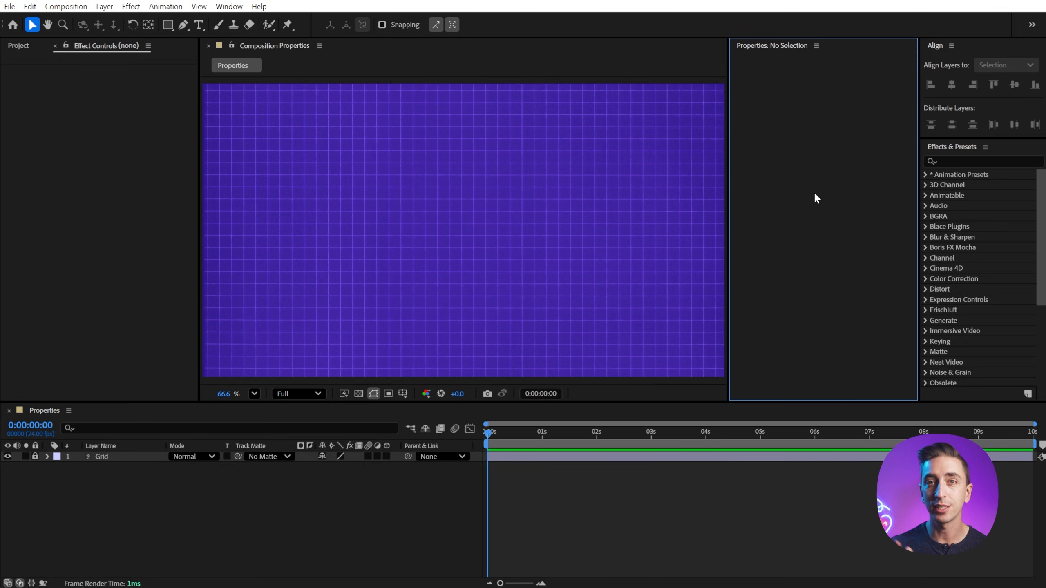
pyautogui.moveTo(594, 257)
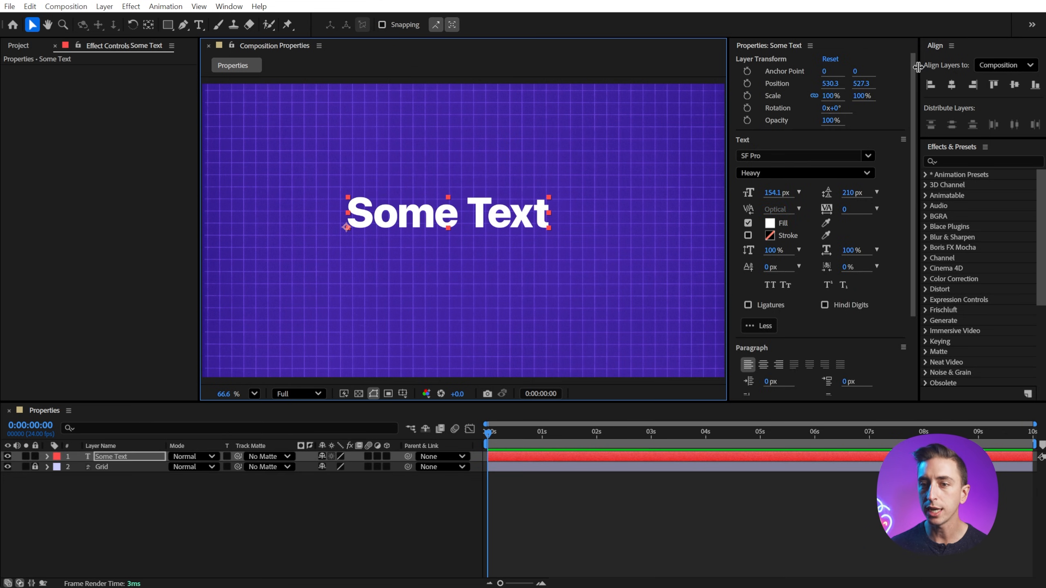
# Twirl open the Some Text layer's Transform properties and open the Character panel
pyautogui.scroll(-3)
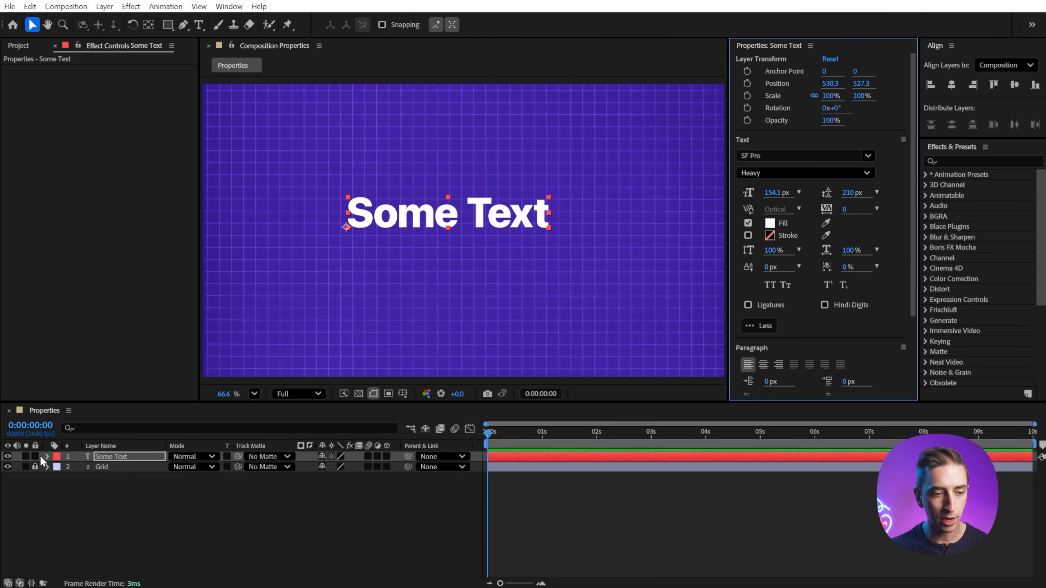
pyautogui.click(46, 456)
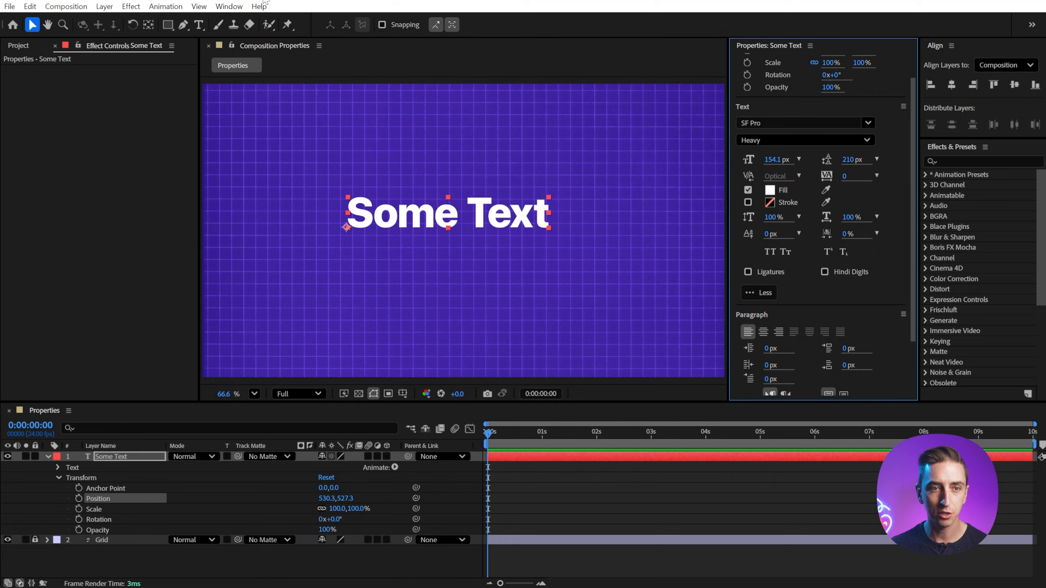
pyautogui.click(228, 6)
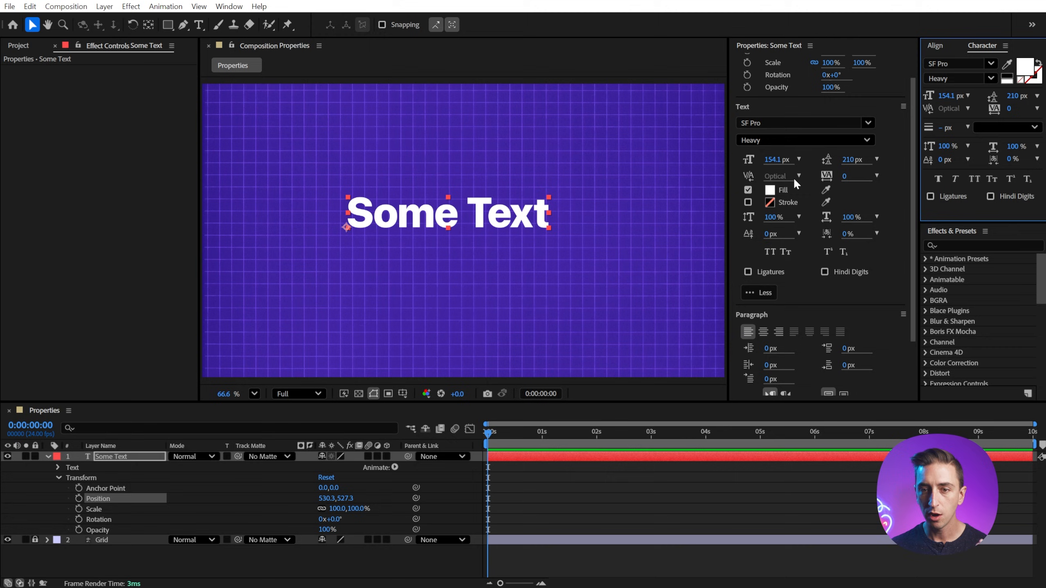
pyautogui.moveTo(633, 213)
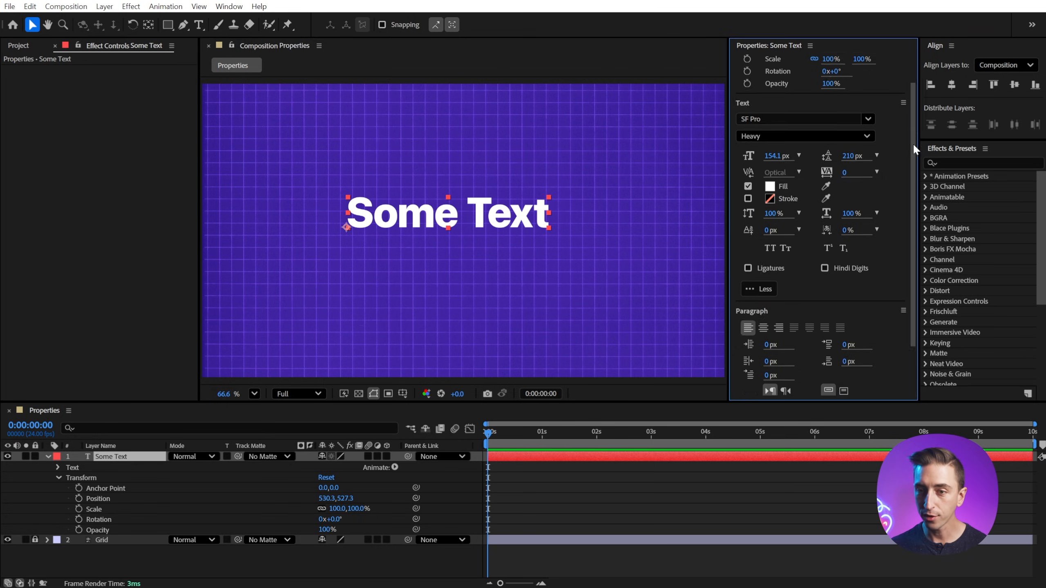
# Expand all Text and Paragraph options in the Properties panel
pyautogui.scroll(-3)
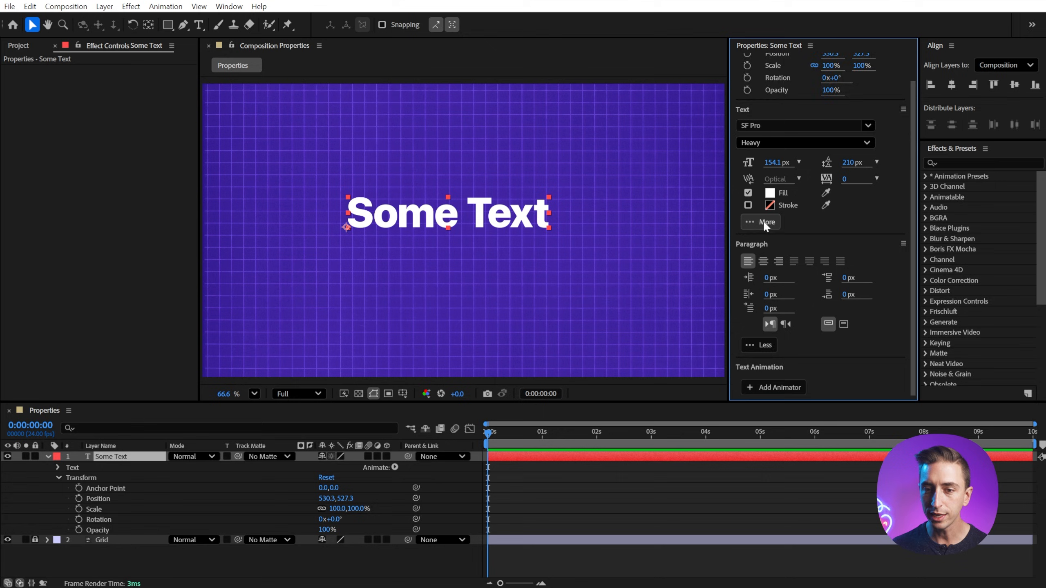
pyautogui.click(766, 222)
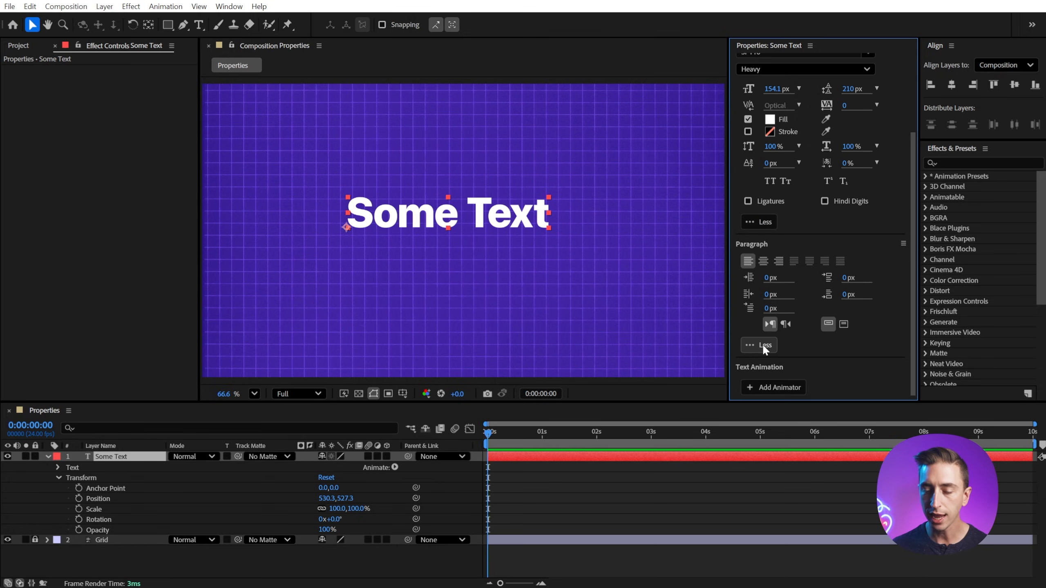
pyautogui.click(763, 345)
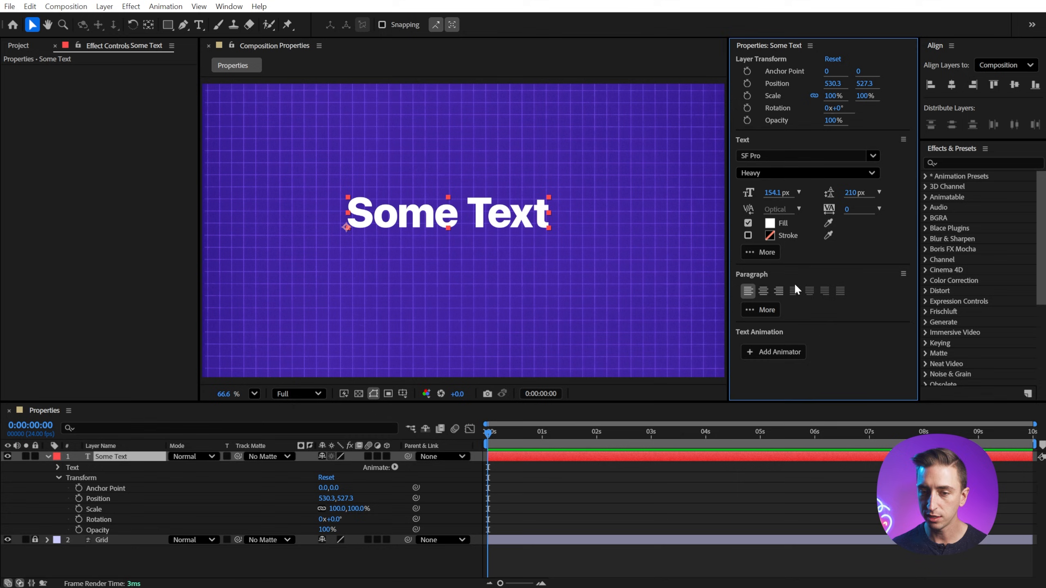
pyautogui.click(766, 310)
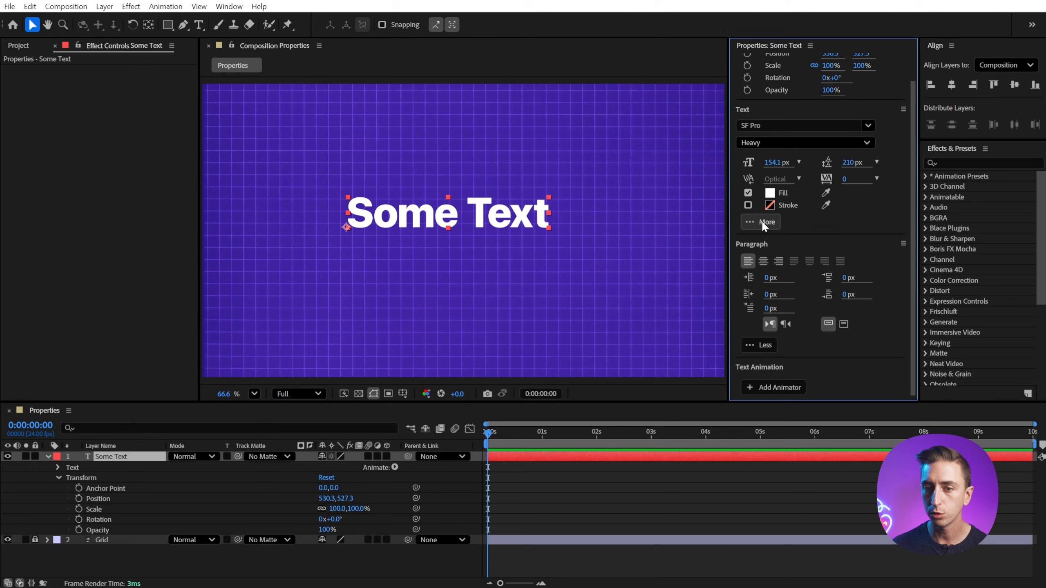
pyautogui.click(766, 223)
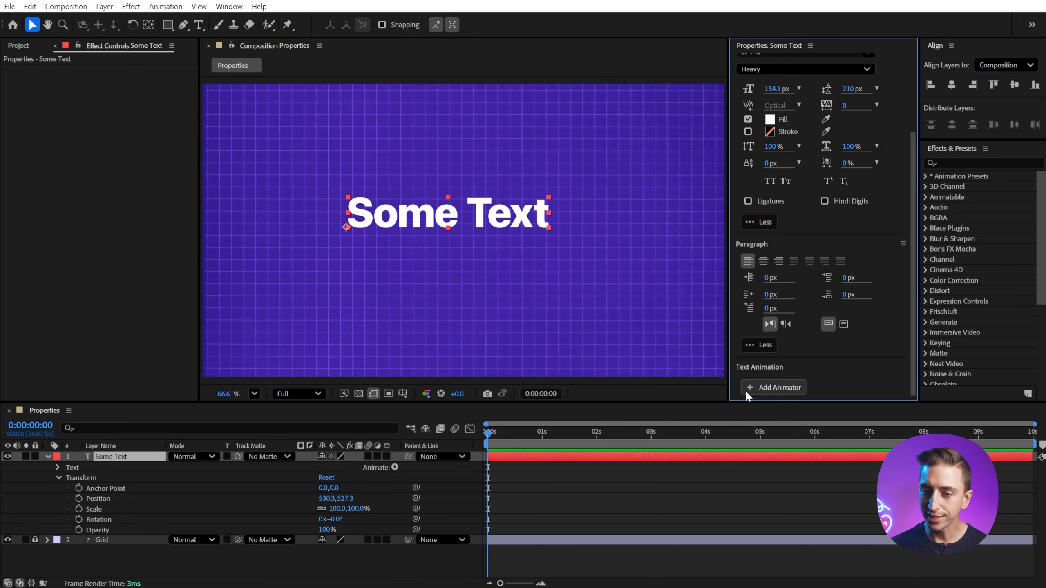
# Add a Scale text animator to the Some Text layer
pyautogui.click(778, 387)
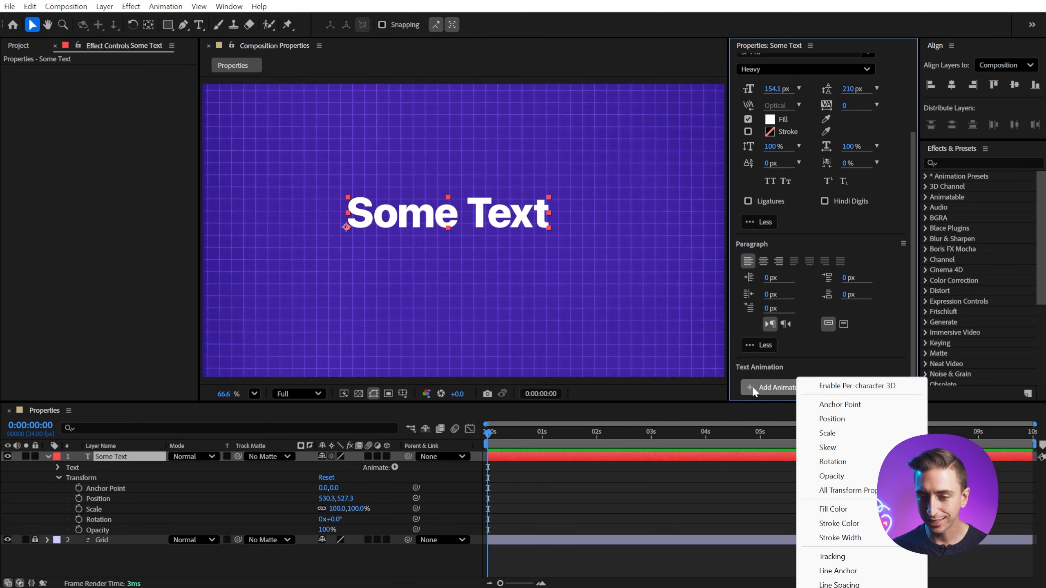
pyautogui.click(827, 433)
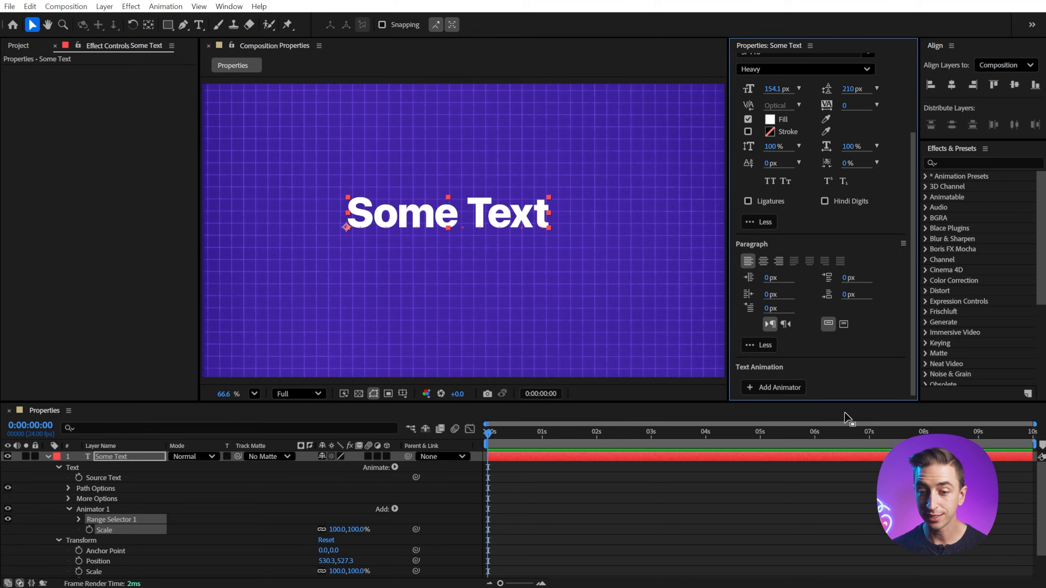
pyautogui.moveTo(827, 385)
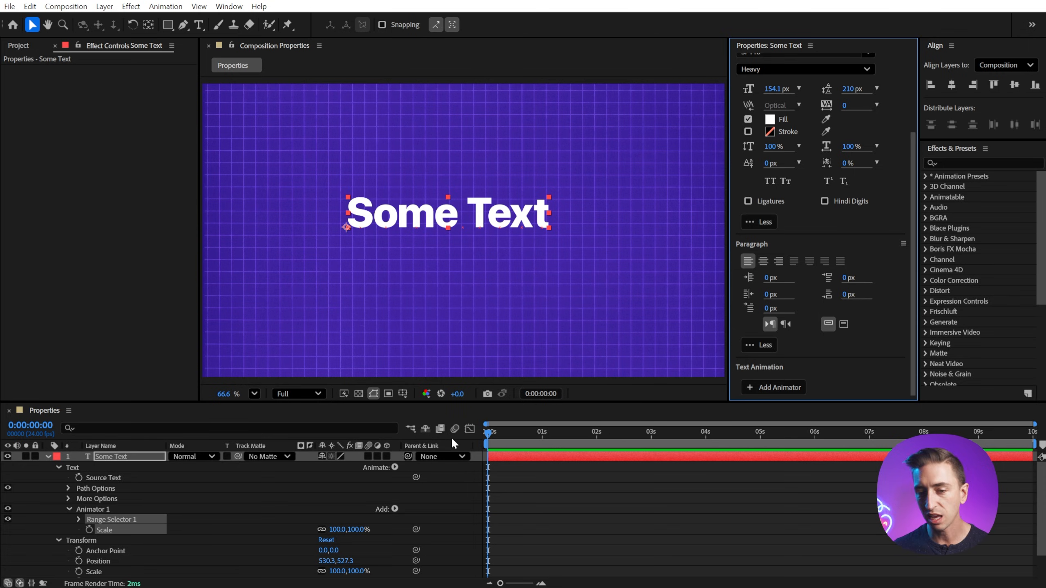
pyautogui.moveTo(192, 456)
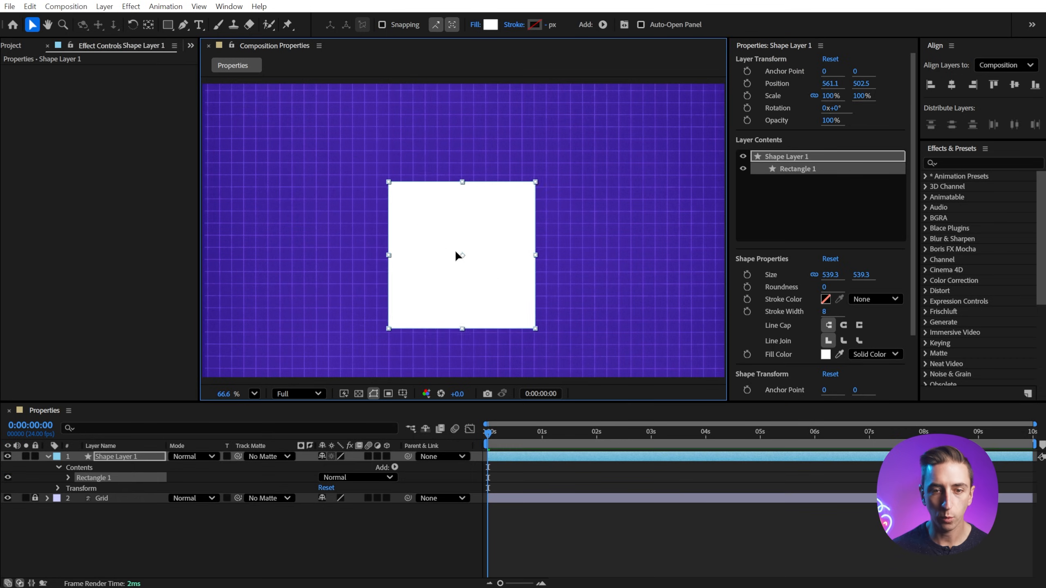
# Move the white square up-left and rename Rectangle 2 to 'Square'
pyautogui.moveTo(462, 255); pyautogui.dragTo(420, 223)
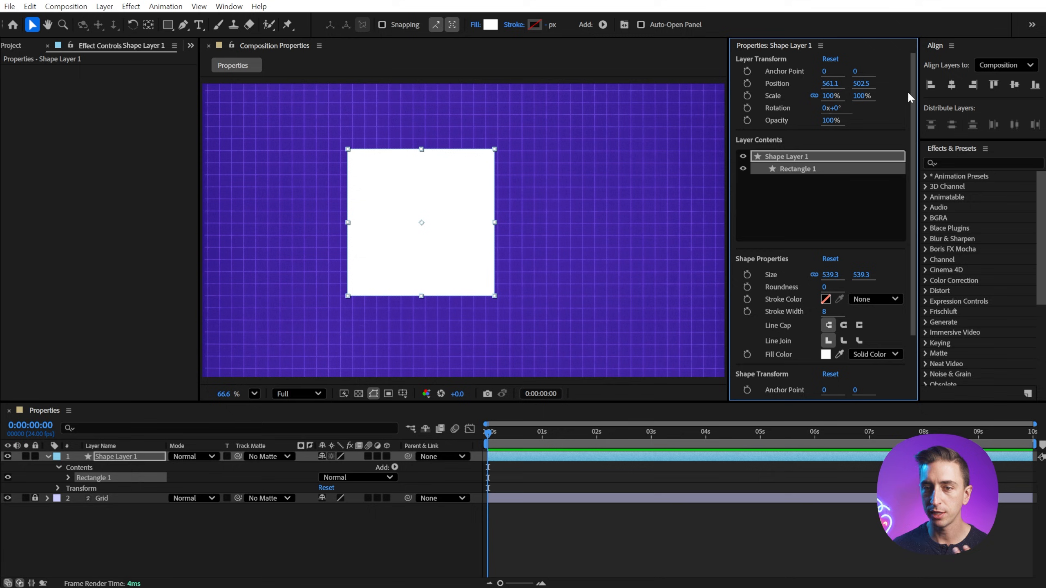
pyautogui.moveTo(776, 120)
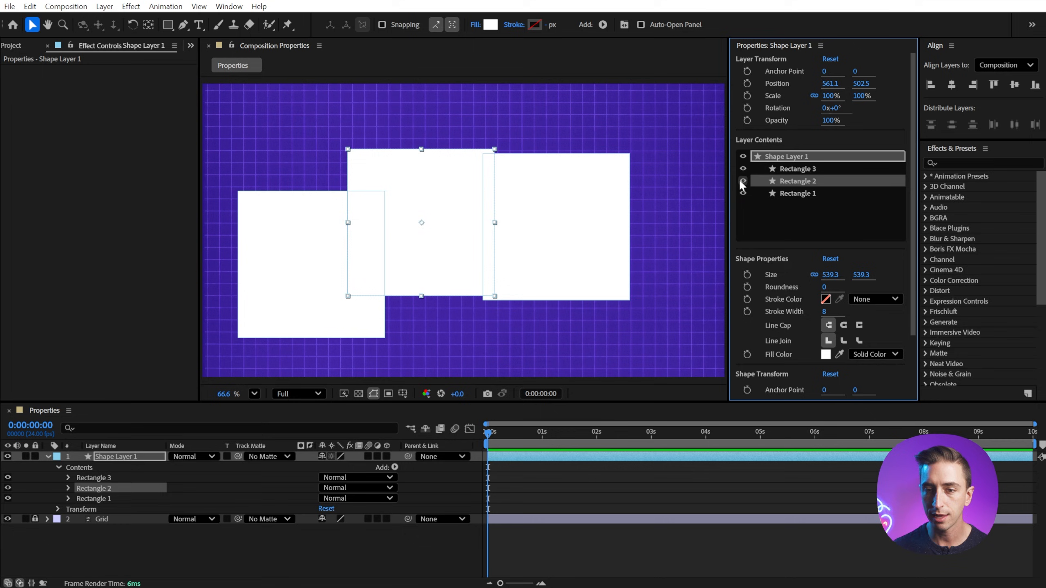
pyautogui.click(68, 488)
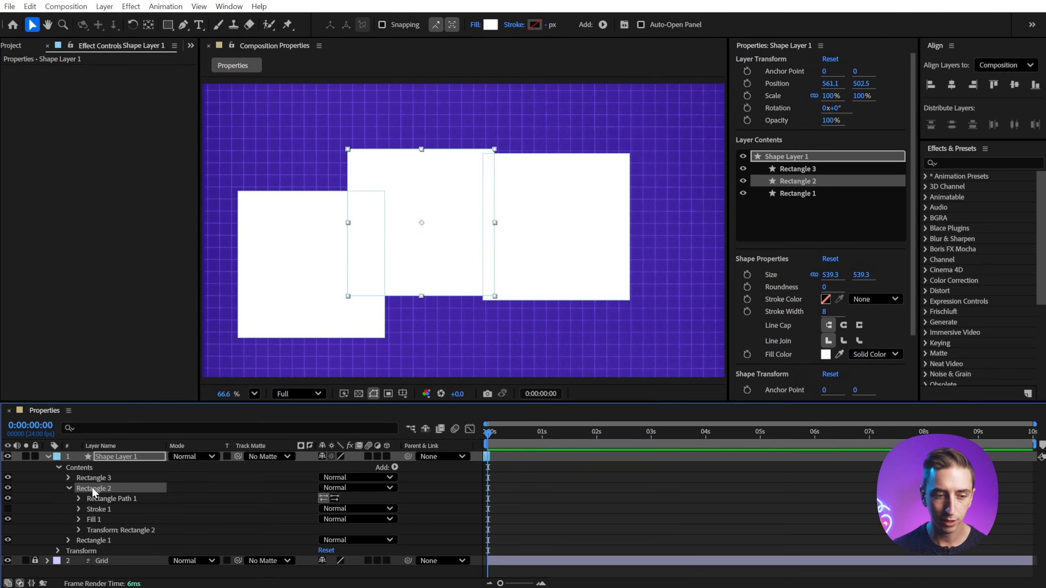
pyautogui.write('Square')
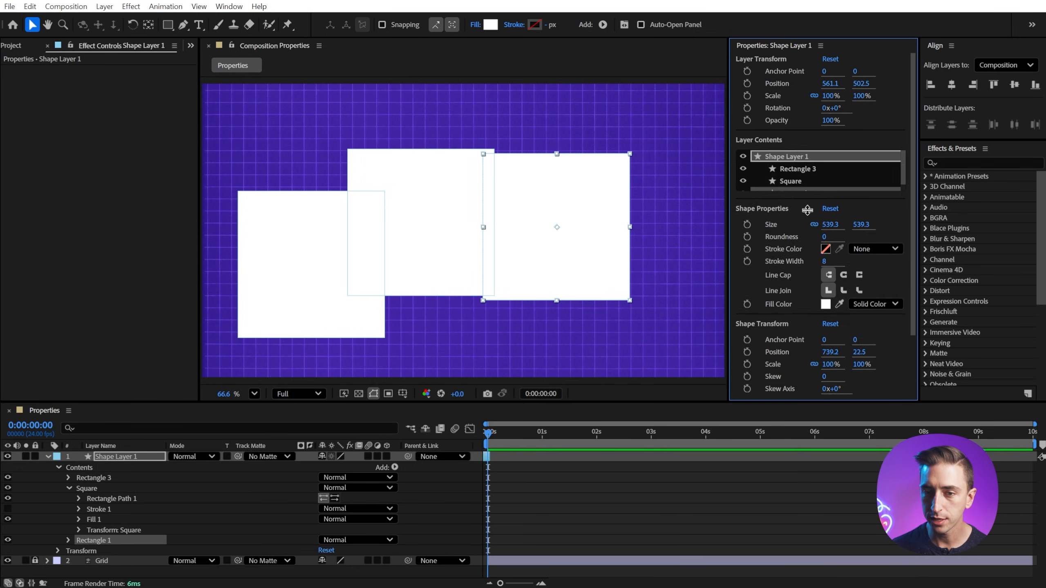
# Select Rectangle 1 and Rectangle 3, giving Rectangle 1 a roundness of 73
pyautogui.click(797, 193)
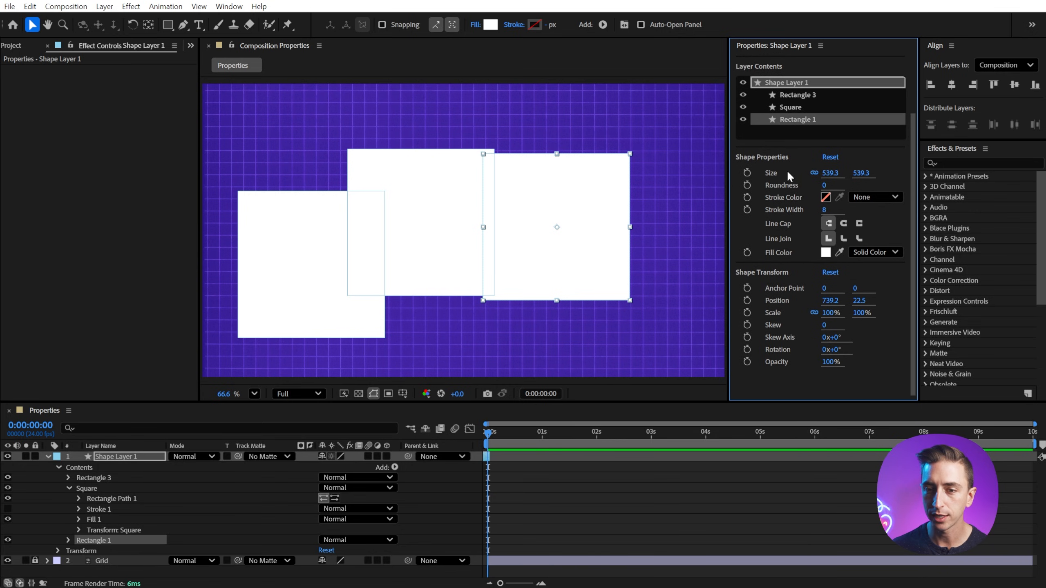
pyautogui.click(790, 135)
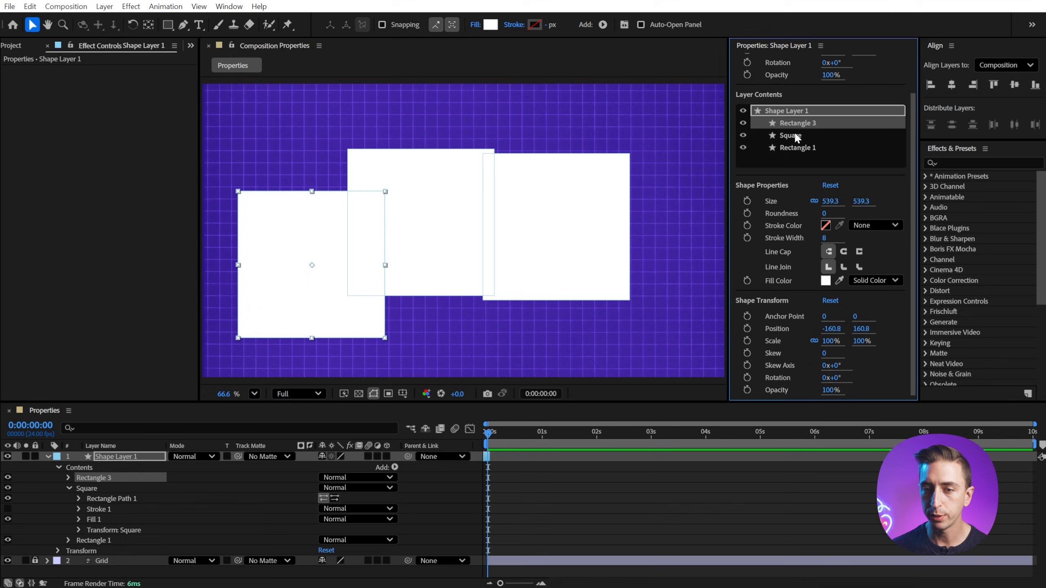
pyautogui.click(796, 148)
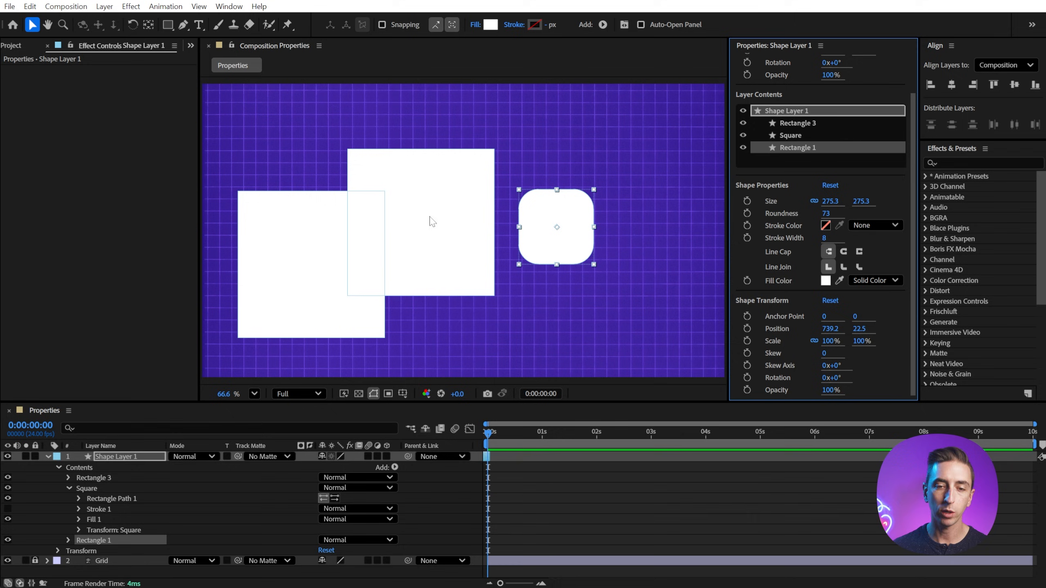
pyautogui.moveTo(427, 191)
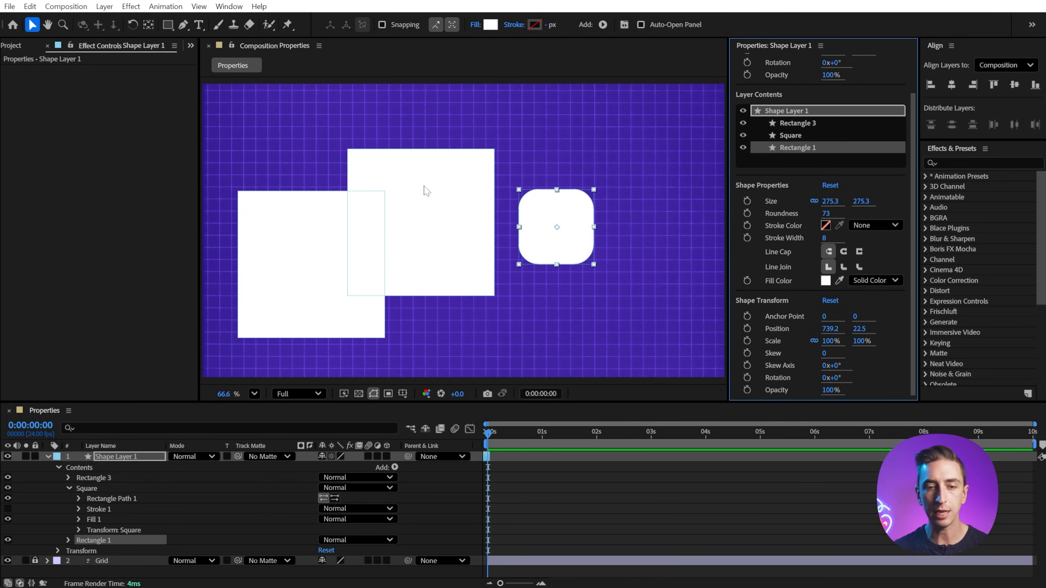
pyautogui.moveTo(413, 185)
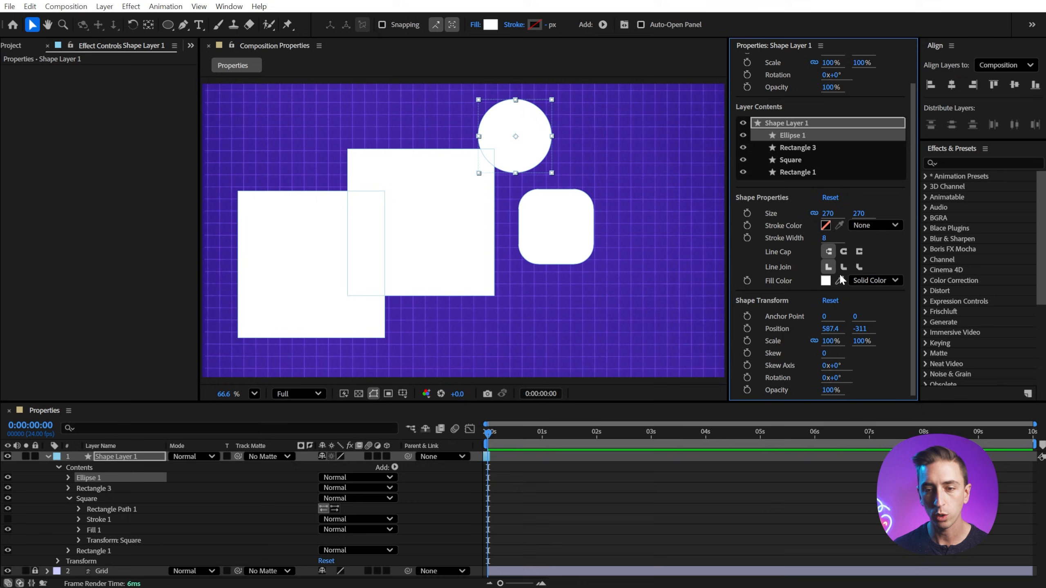
pyautogui.moveTo(799, 260)
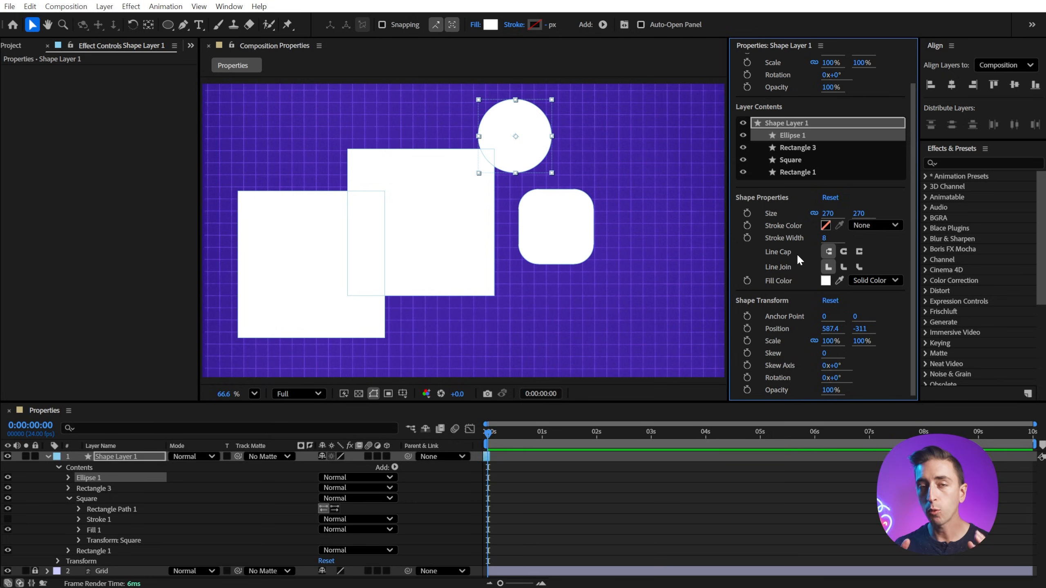
pyautogui.moveTo(766, 253)
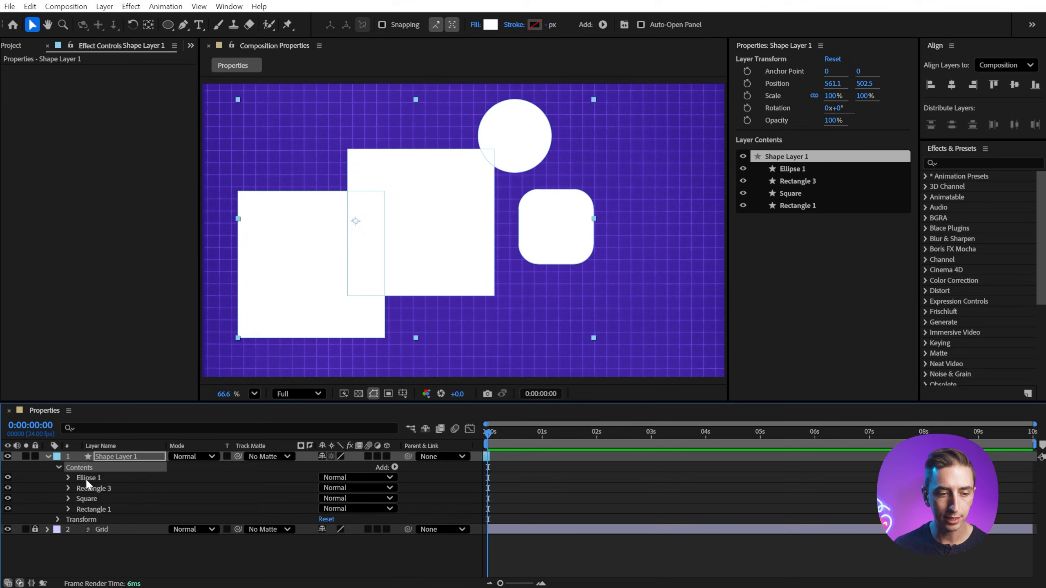
# Select the rounded square, the circle's Transform group, the large square, then the whole shape layer
pyautogui.click(94, 509)
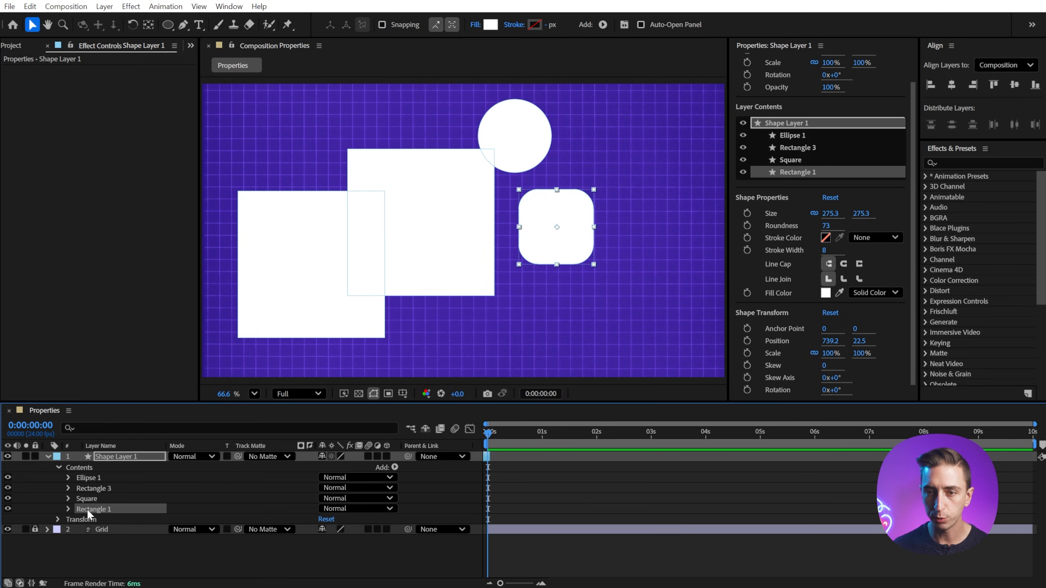
pyautogui.click(67, 477)
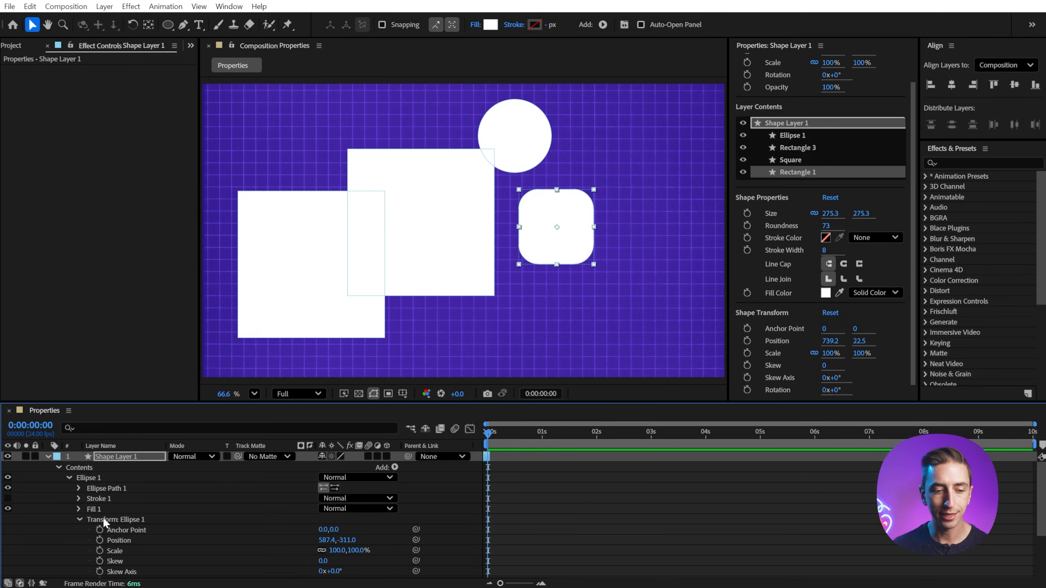
pyautogui.click(794, 168)
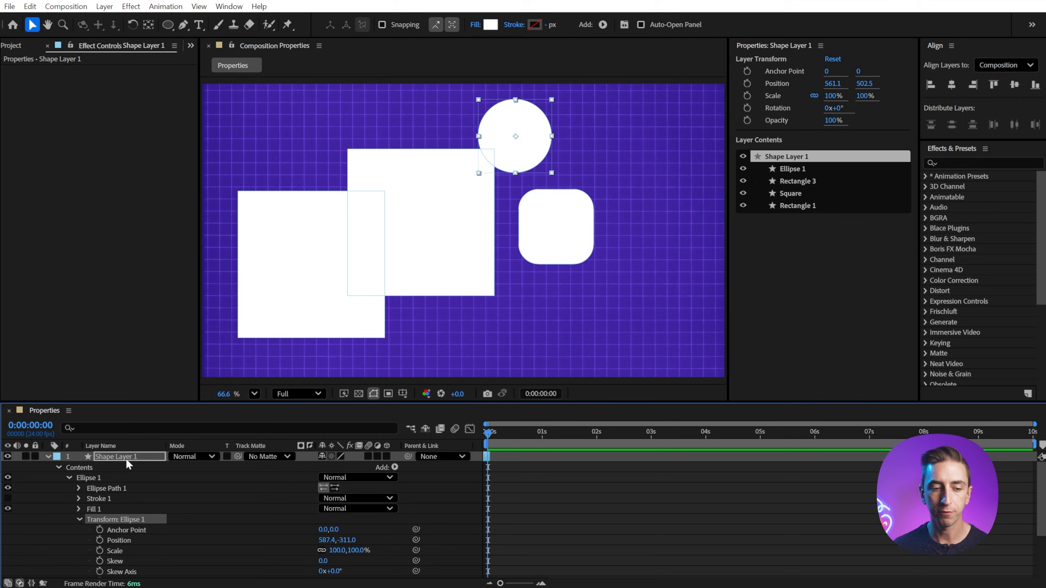
pyautogui.click(789, 159)
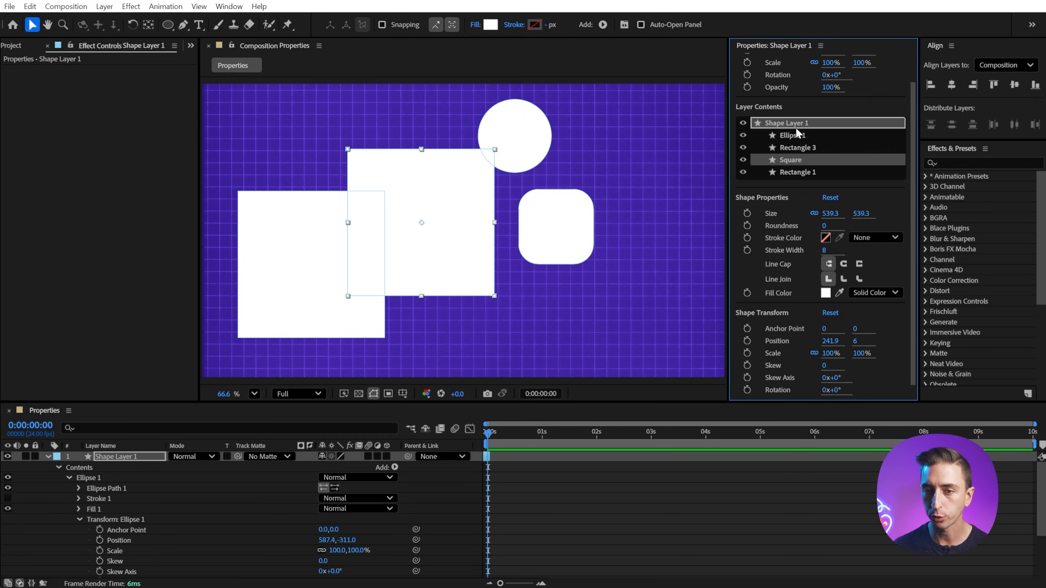
pyautogui.click(792, 135)
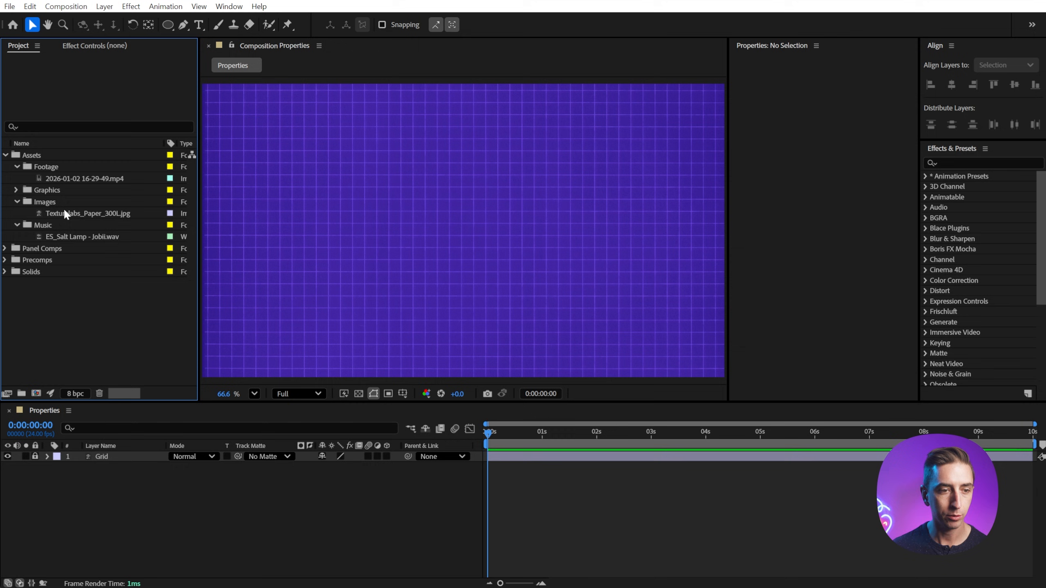
# Add Texturelabs_Paper_300L.jpg to the comp and collapse the audio layer's properties
pyautogui.moveTo(87, 213); pyautogui.dragTo(127, 456)
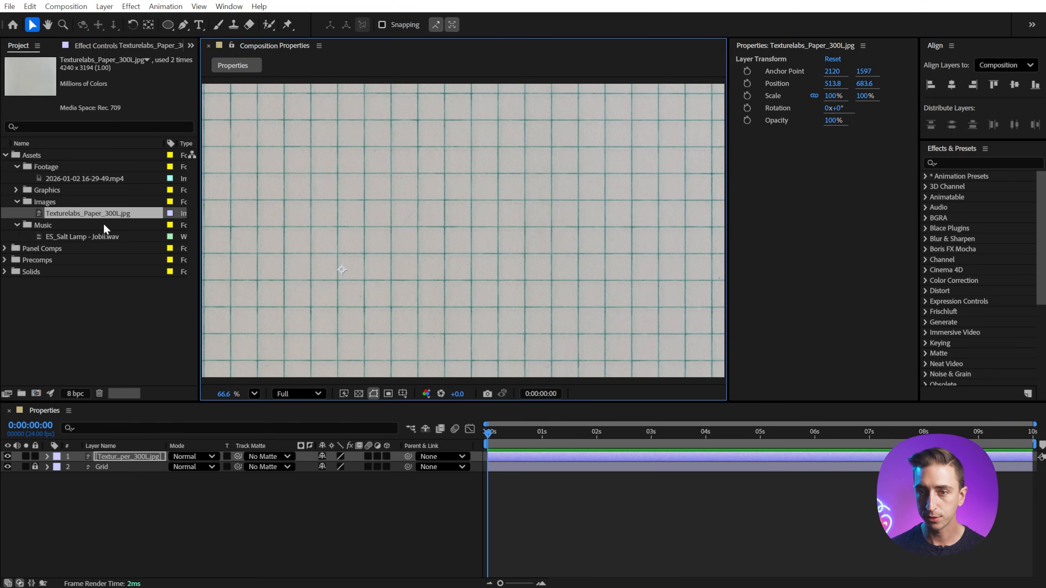
pyautogui.moveTo(517, 167)
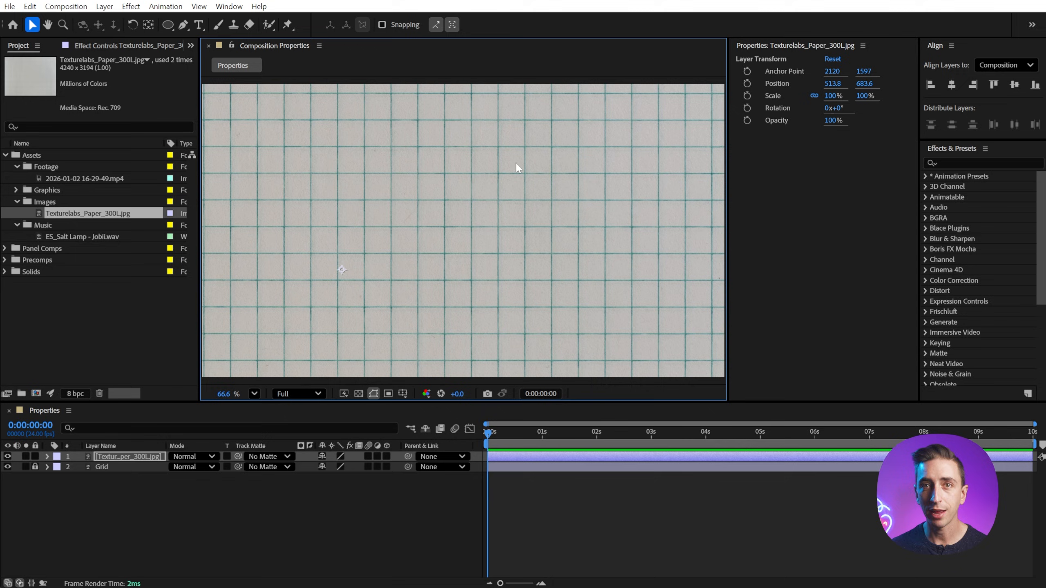
pyautogui.moveTo(709, 105)
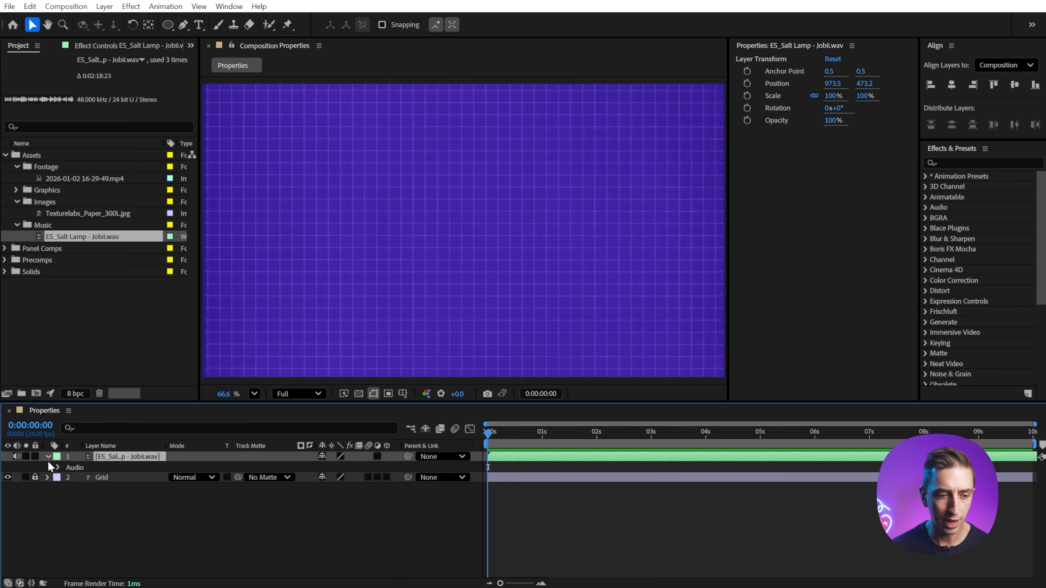
pyautogui.click(58, 468)
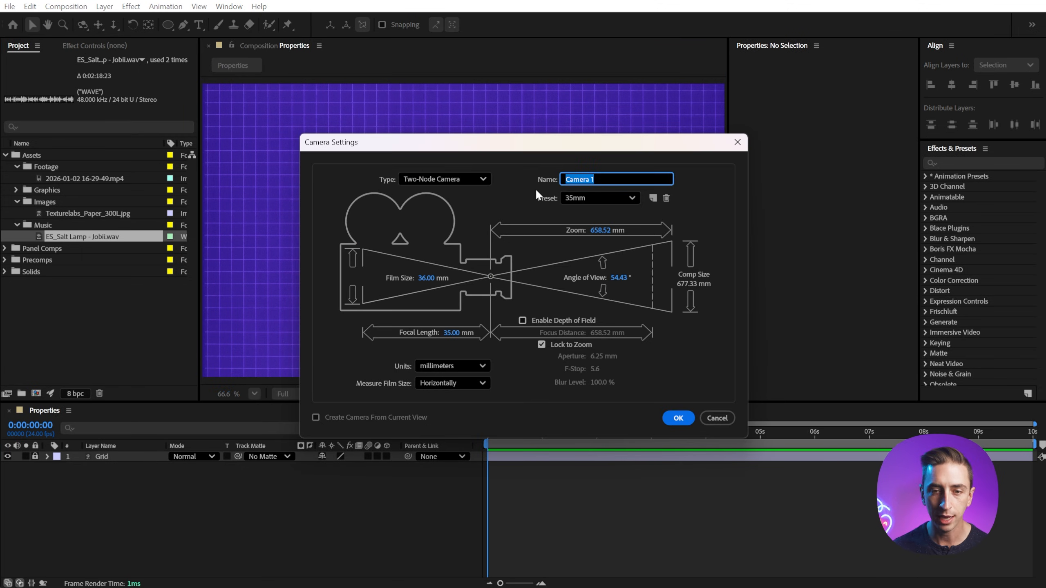
# Create Camera 1, expand and select its layer, then reopen and close Camera Settings
pyautogui.click(677, 417)
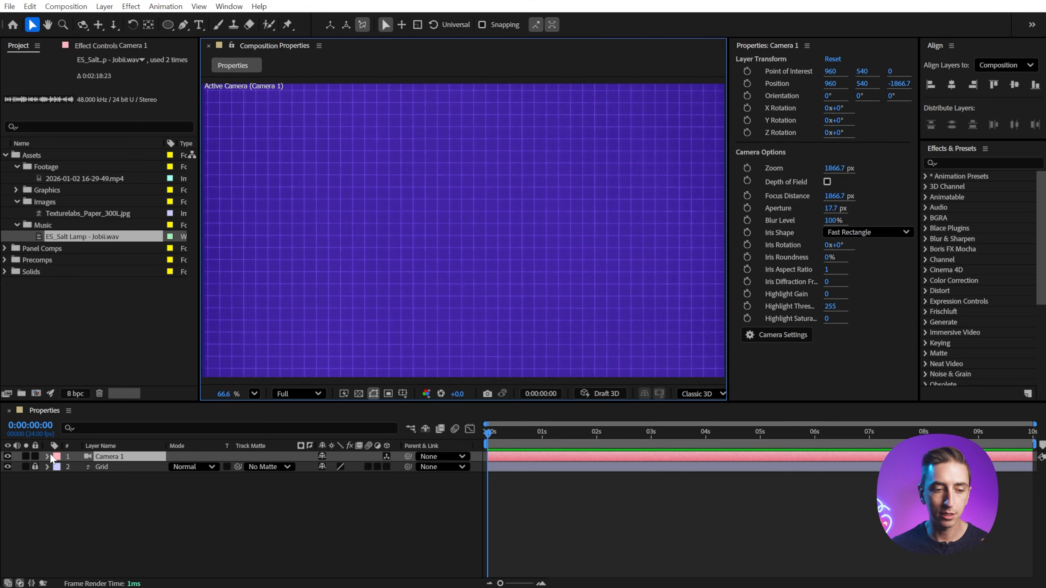
pyautogui.click(47, 456)
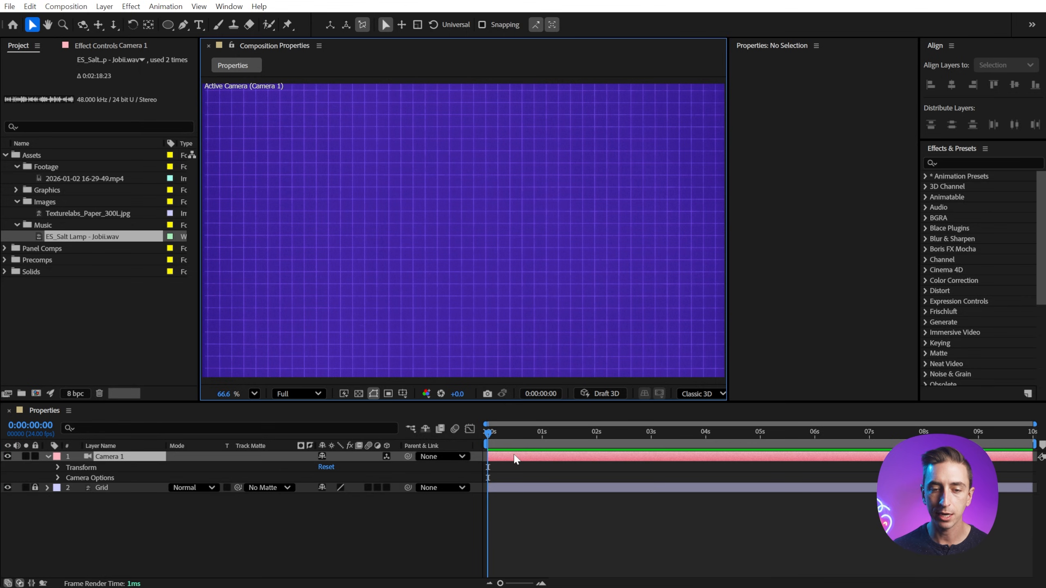
pyautogui.click(110, 456)
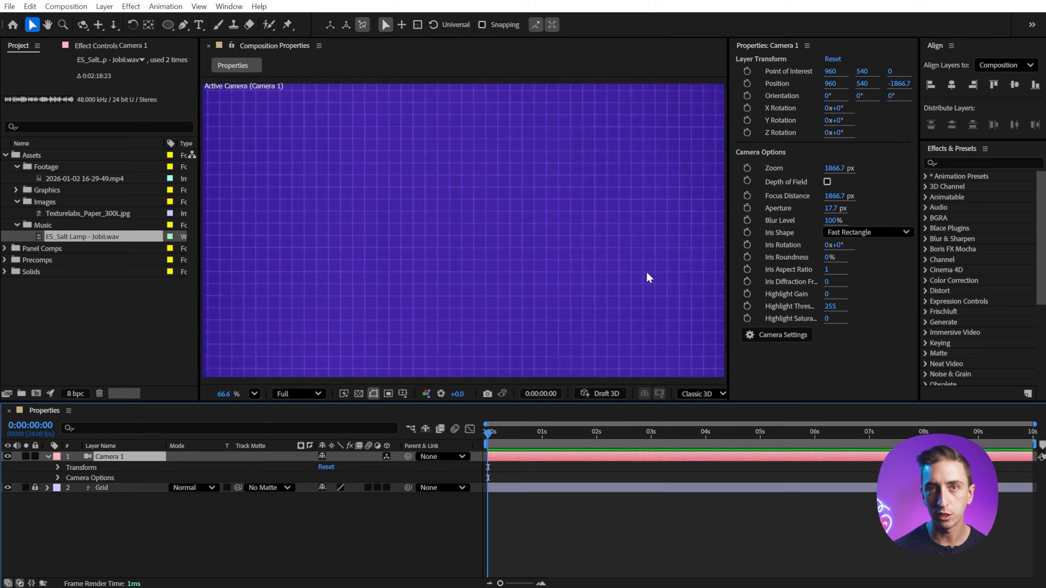
pyautogui.click(776, 335)
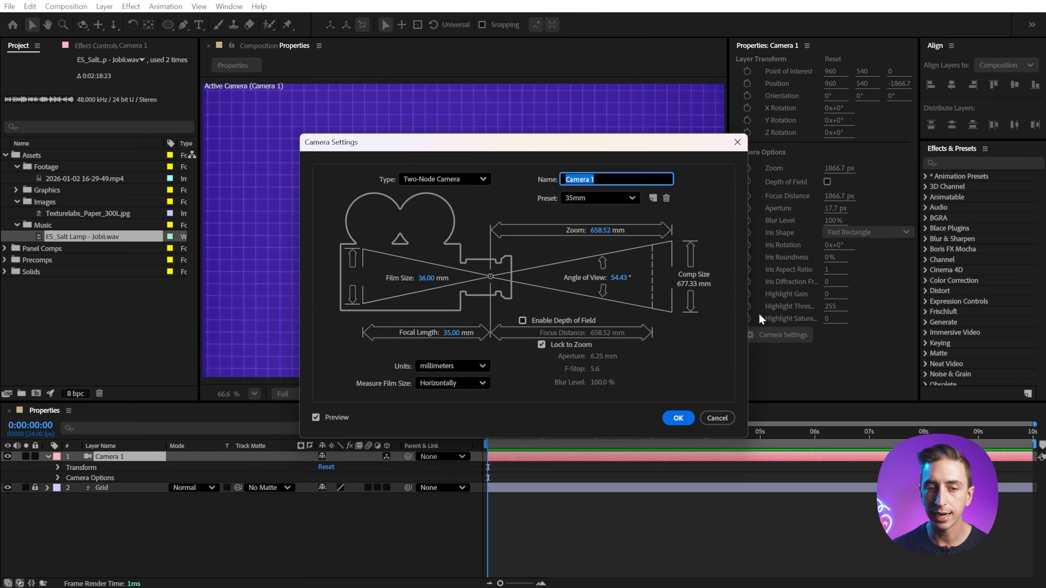
pyautogui.click(676, 418)
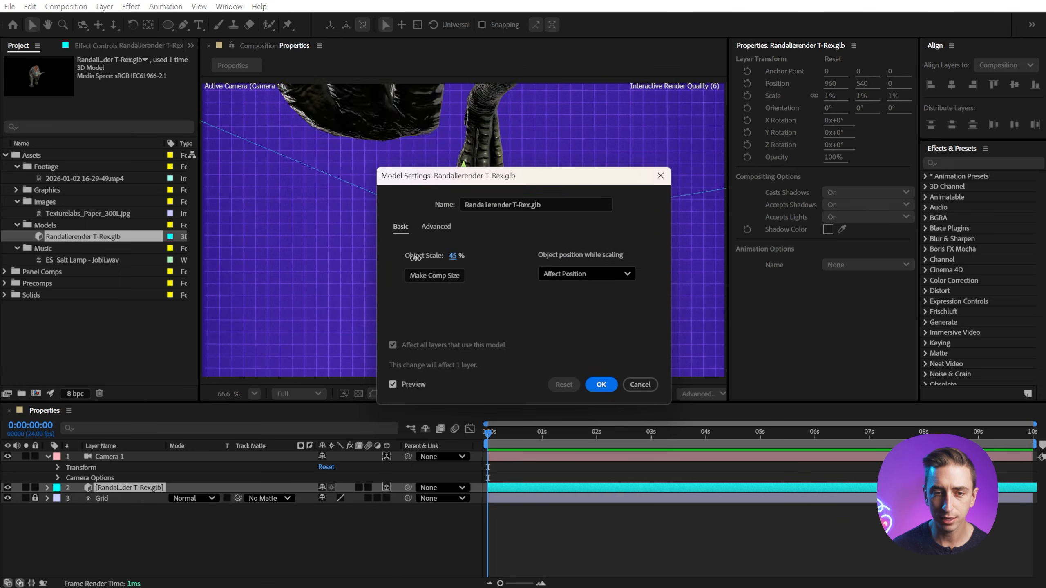
# Set the T-Rex model's object scale and choose its roar animation
pyautogui.click(599, 385)
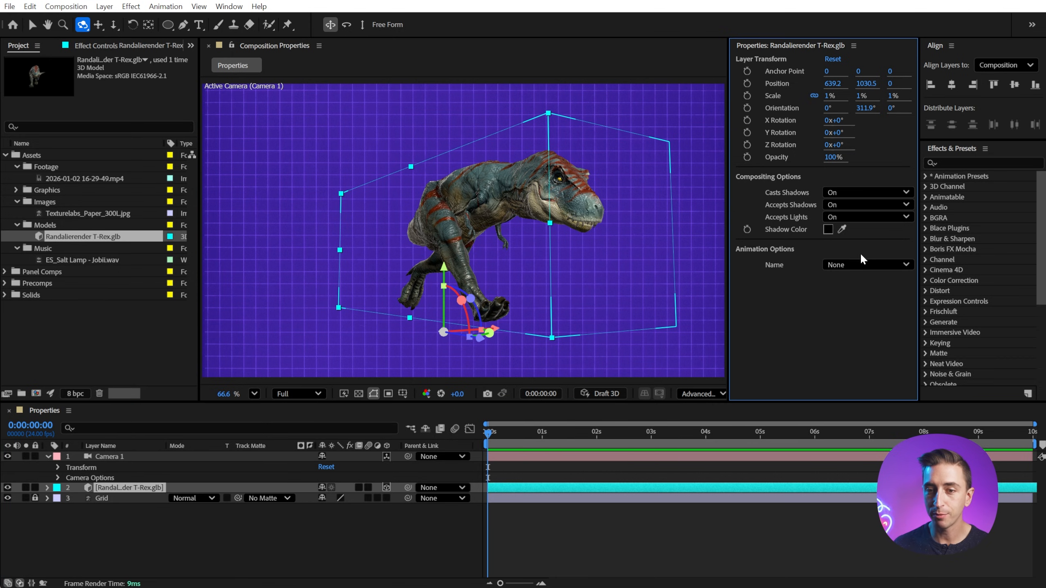
pyautogui.click(866, 264)
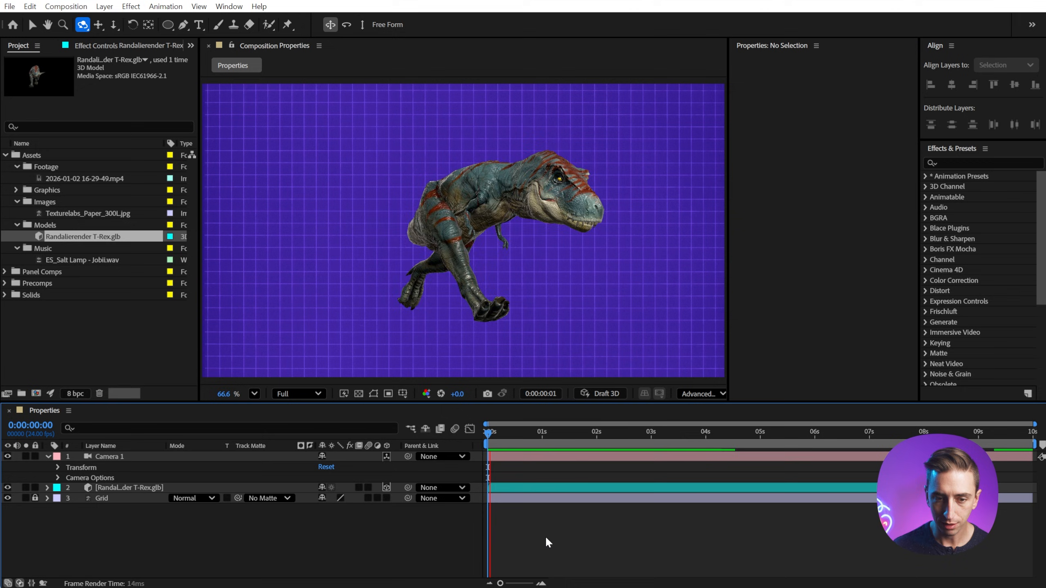
pyautogui.click(598, 432)
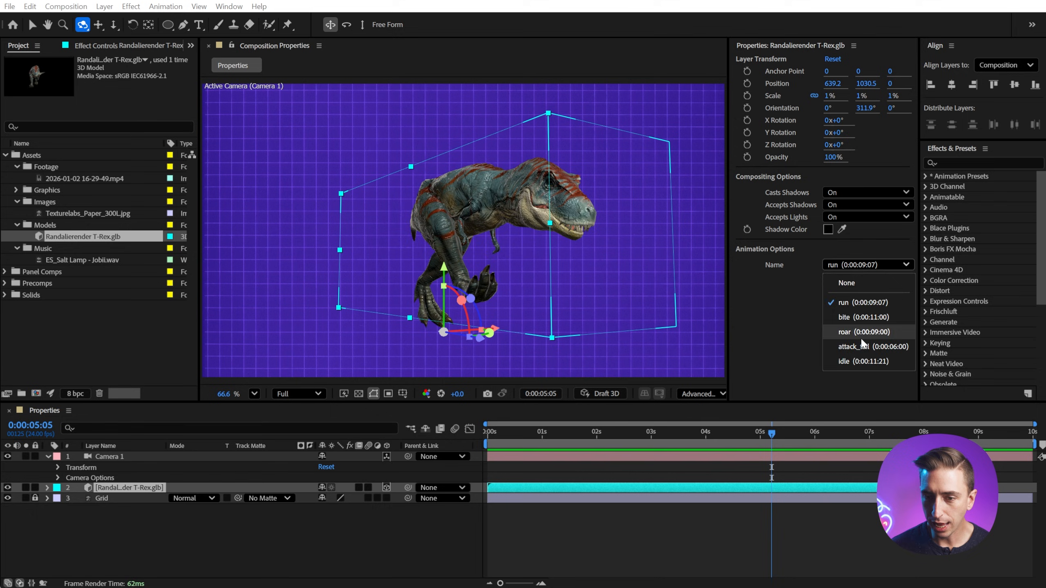
pyautogui.click(863, 331)
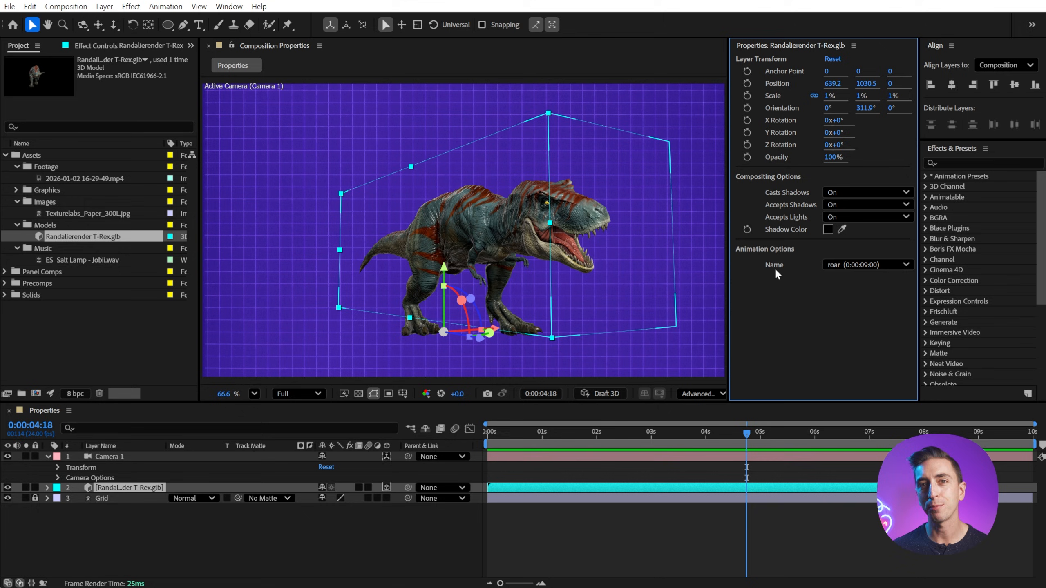
pyautogui.moveTo(706, 198)
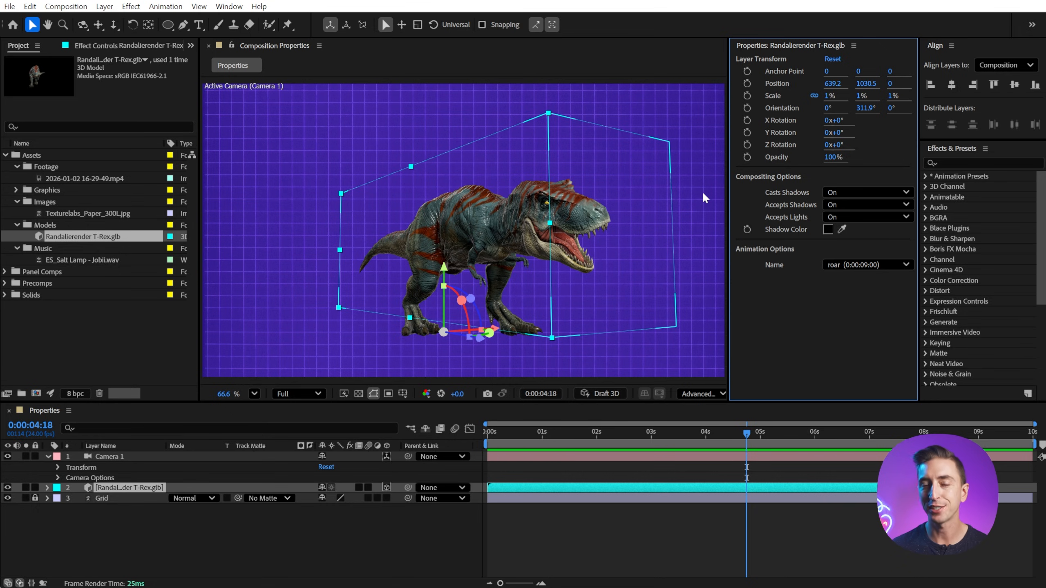